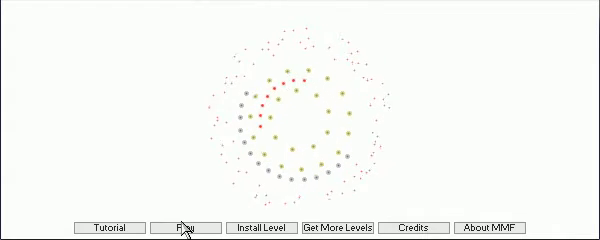
- Start the House Hunting level from the main menu and view its intro story
click(184, 228)
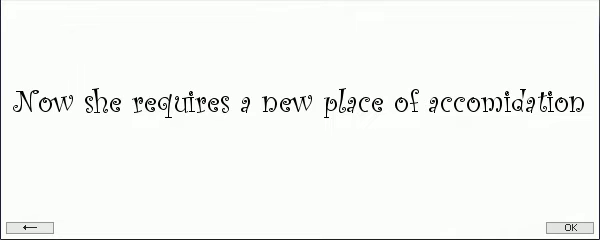
- Dismiss the intro with OK and walk right through the snowy night hills toward the cave
click(574, 224)
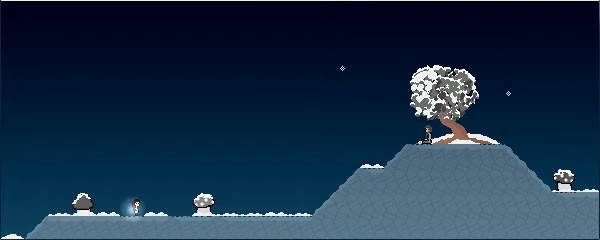
key(right)
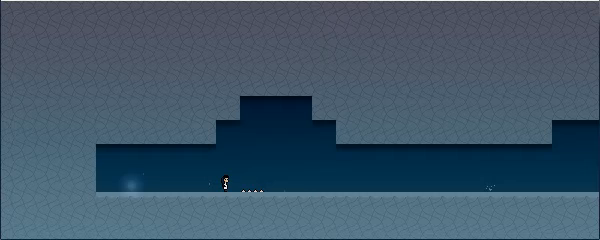
- Move and jump rightward across the rooms to reach the grassy floating islands with the tree
key(Right)
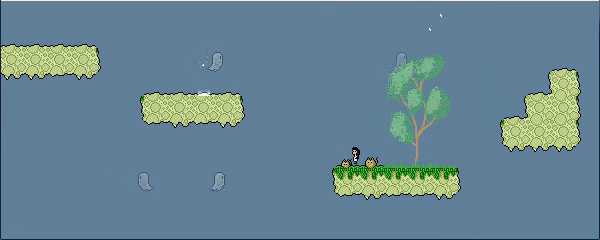
- Continue right to the level's ending, then return to the level-select list from the main menu
key(Right)
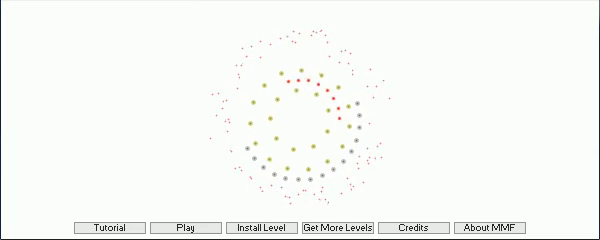
click(322, 226)
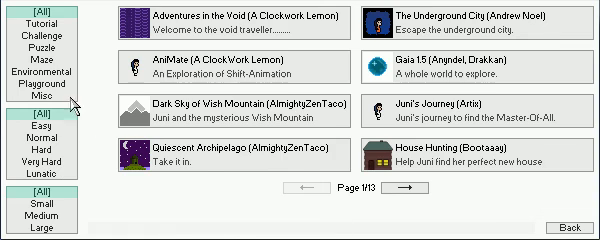